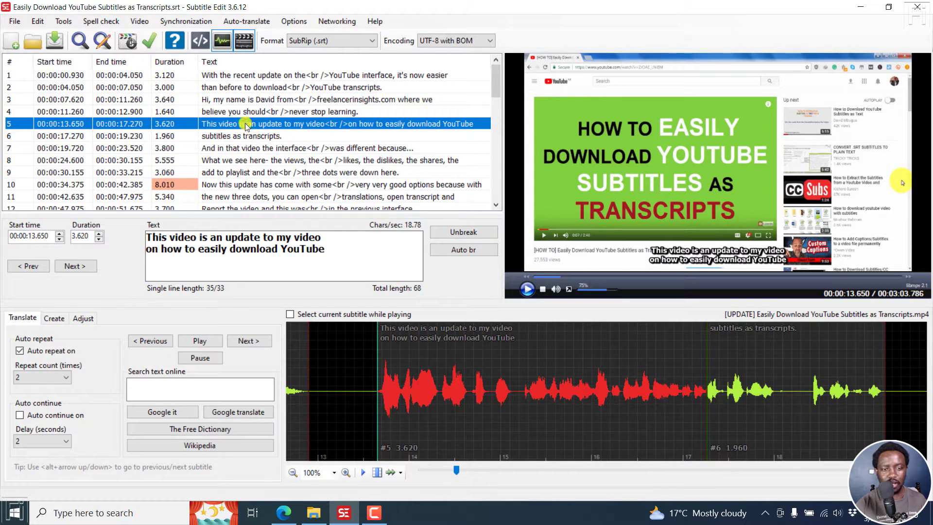
Wrap subtitle 5's text in a Roboto font tag via Font name, searching 'robo'.
{"action": "right_click", "coordinate": [245, 124]}
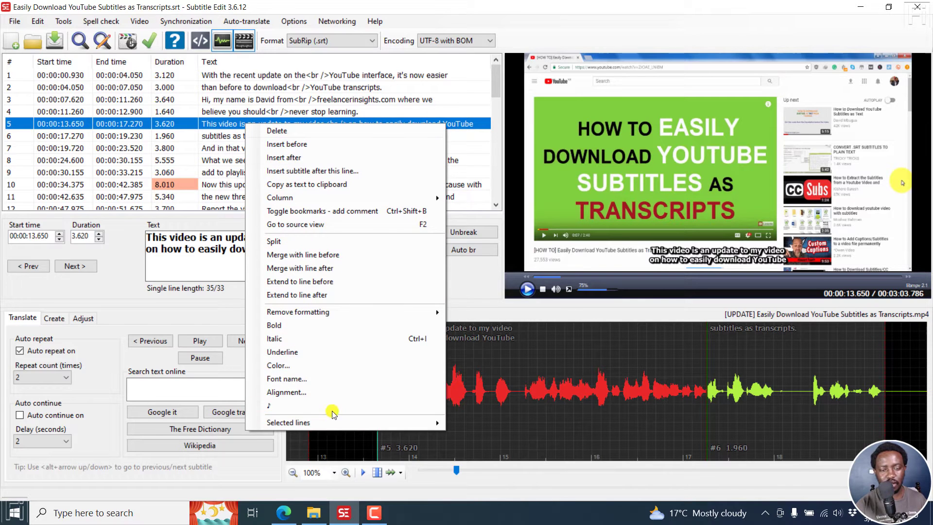
{"action": "left_click", "coordinate": [287, 379]}
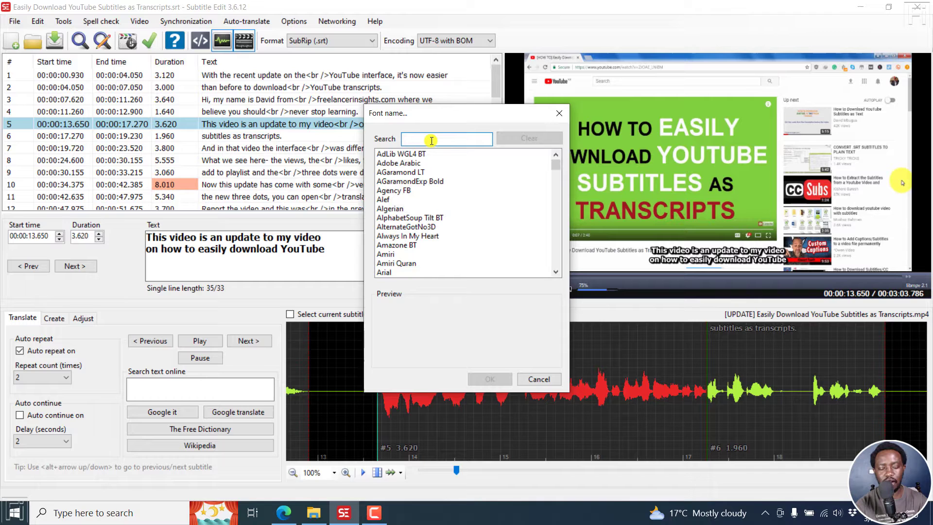
{"action": "type", "text": "roboto"}
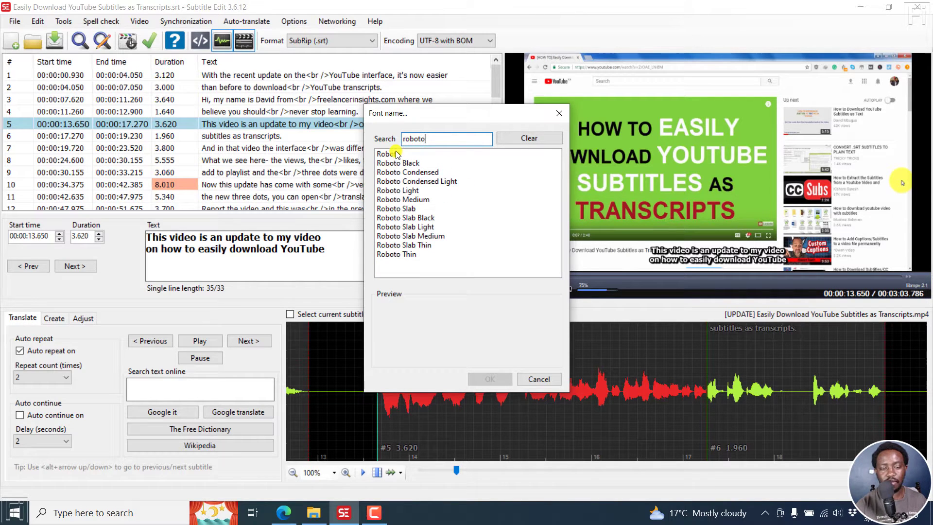
{"action": "left_click", "coordinate": [388, 154]}
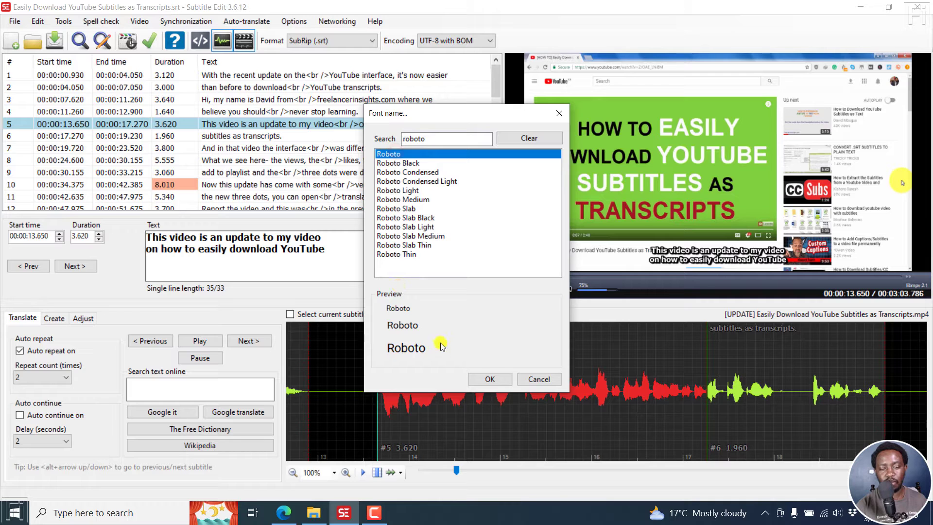
{"action": "left_click", "coordinate": [490, 379]}
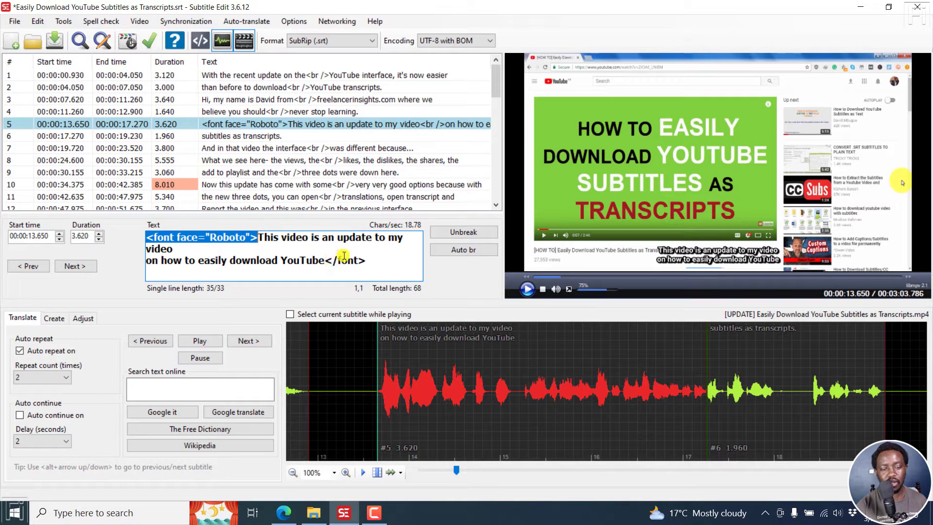
{"action": "mouse_move", "coordinate": [338, 243]}
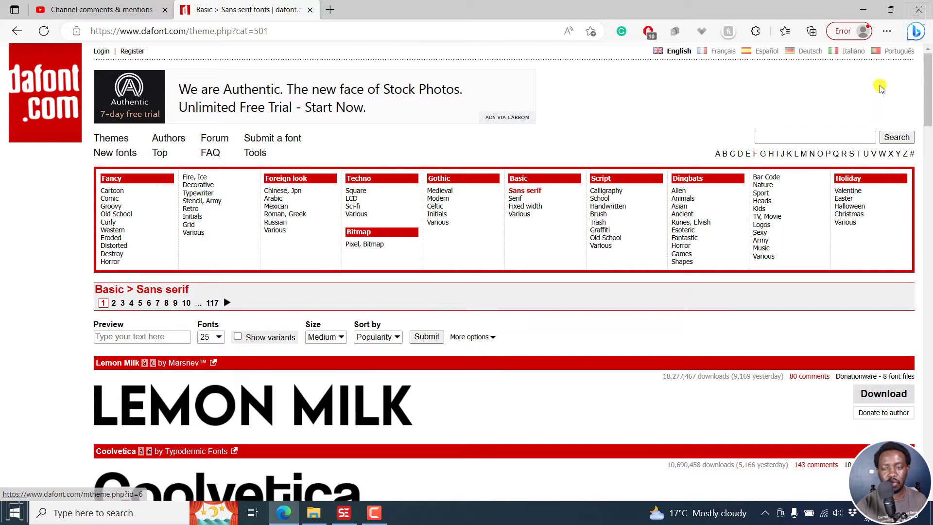
Scroll dafont's Sans serif listing to MADE Tommy and download its zip.
{"action": "scroll", "scroll_direction": "down", "scroll_amount": 3}
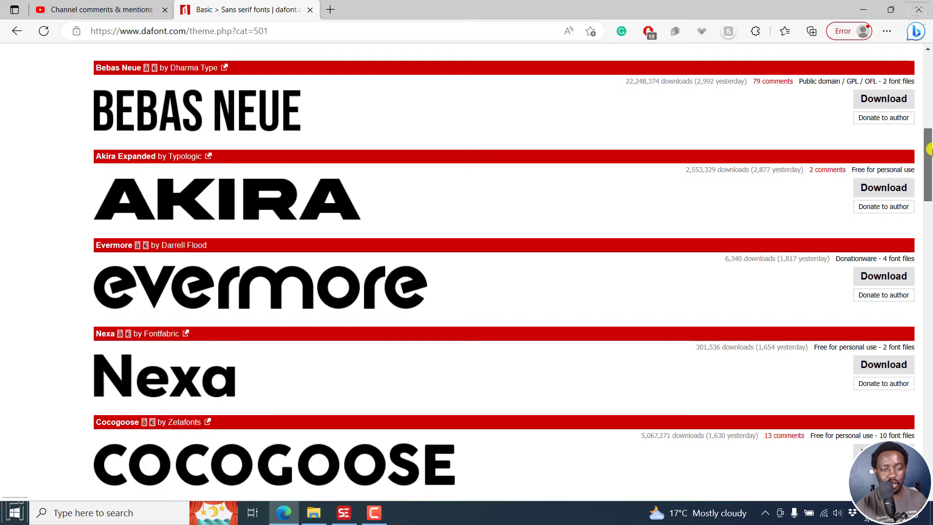
{"action": "scroll", "scroll_direction": "down", "scroll_amount": 3}
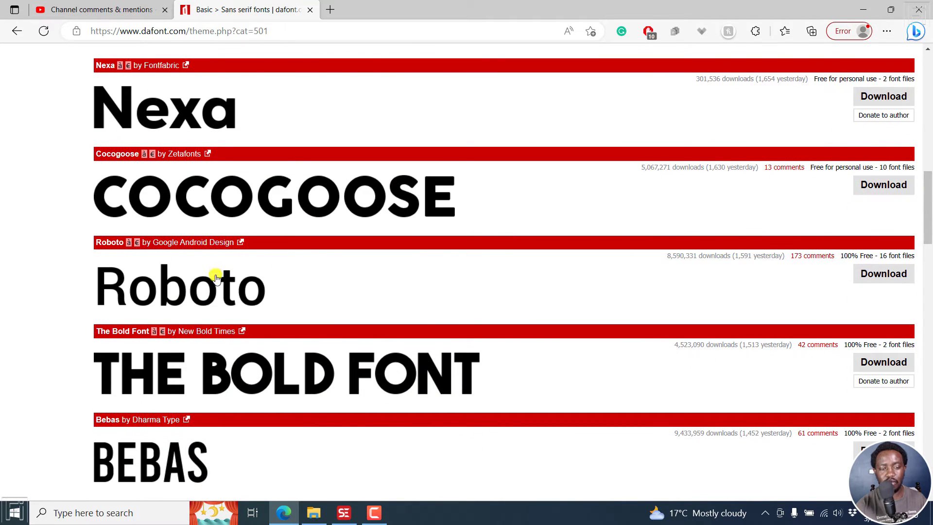
{"action": "scroll", "scroll_direction": "down", "scroll_amount": 3}
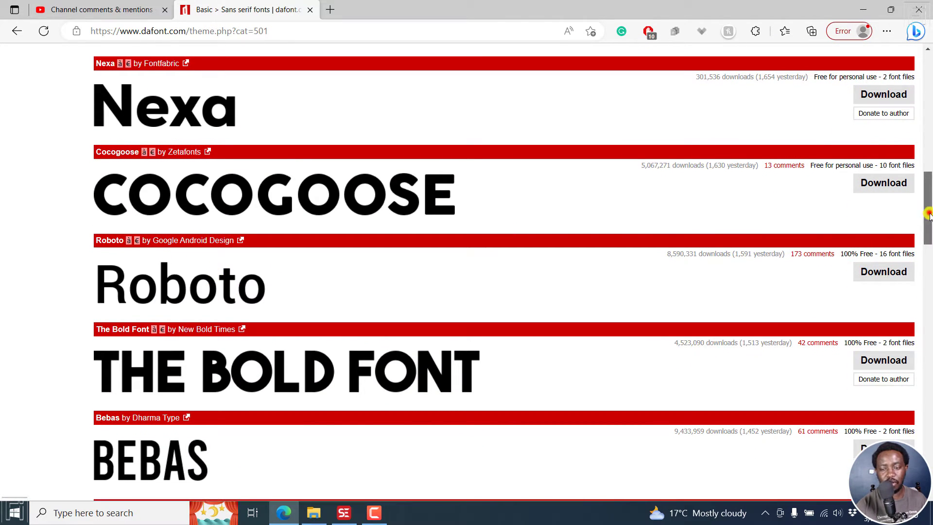
{"action": "scroll", "scroll_direction": "down", "scroll_amount": 3}
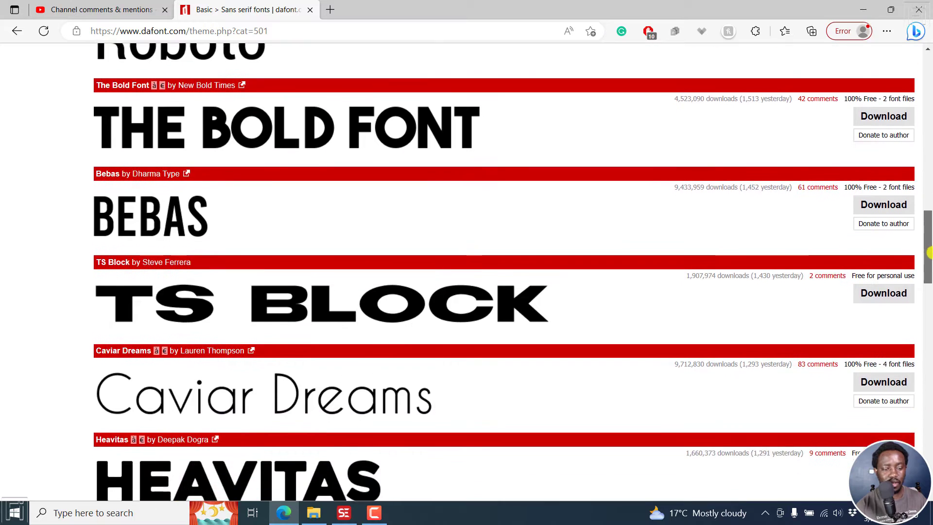
{"action": "scroll", "scroll_direction": "down", "scroll_amount": 3}
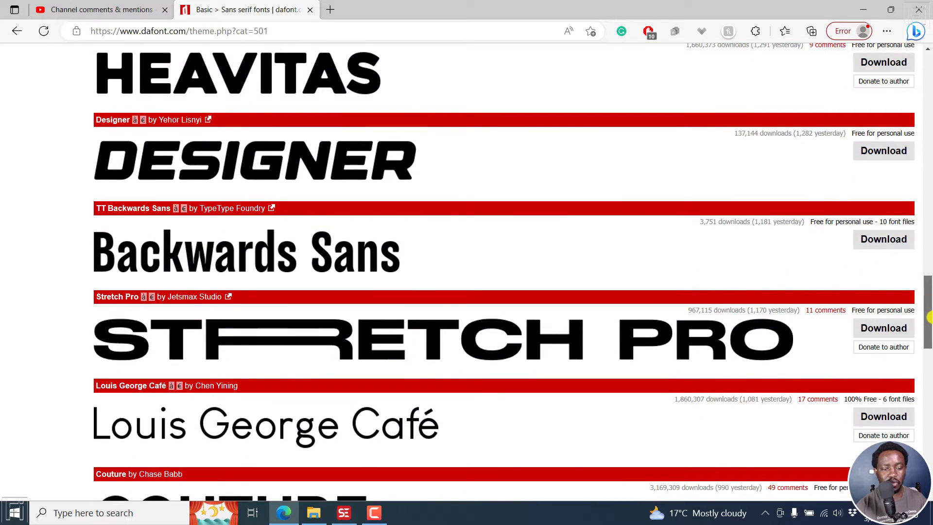
{"action": "scroll", "scroll_direction": "down", "scroll_amount": 3}
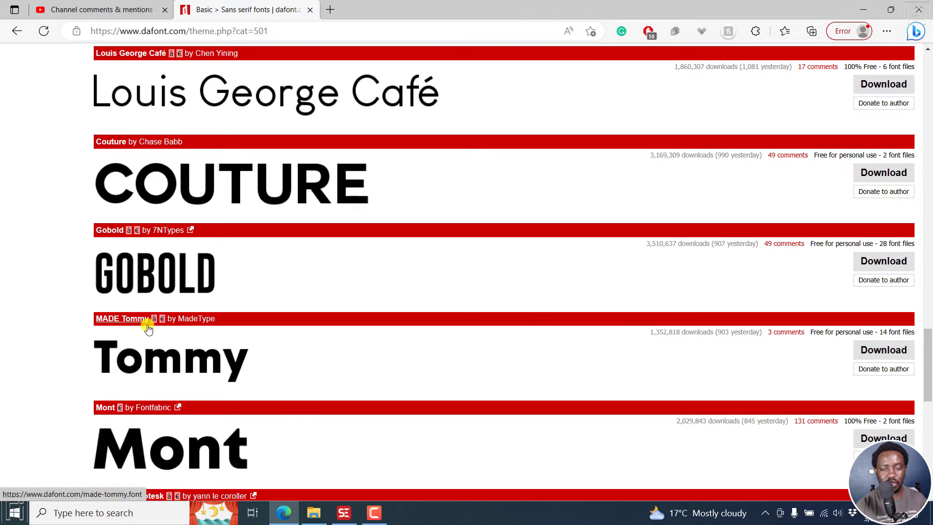
{"action": "mouse_move", "coordinate": [194, 312]}
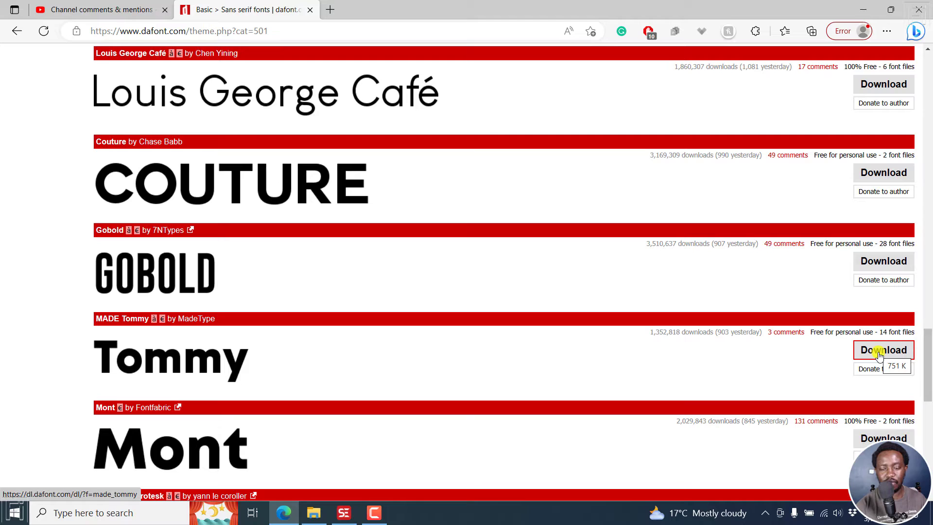
{"action": "left_click", "coordinate": [883, 350]}
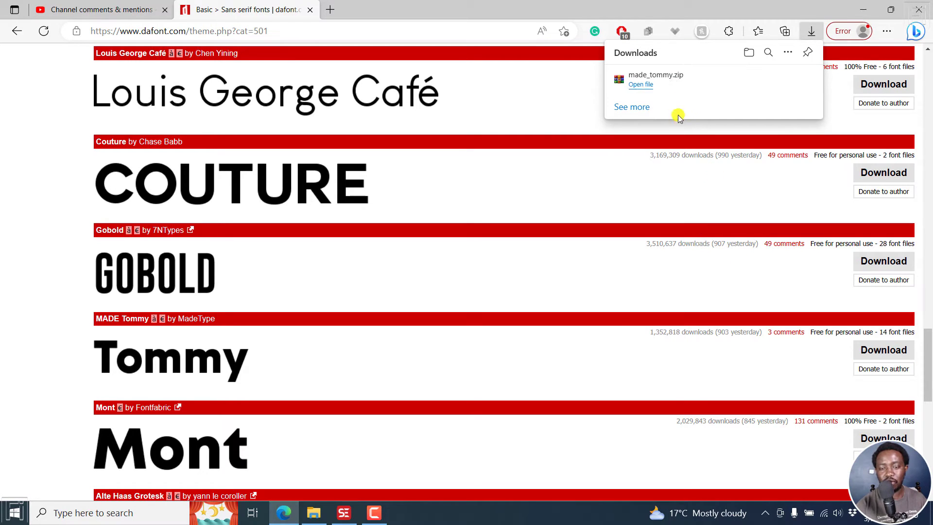
Open made_tommy.zip and install MADE TOMMY Regular_PERSONAL USE.otf from the font viewer.
{"action": "left_click", "coordinate": [640, 84]}
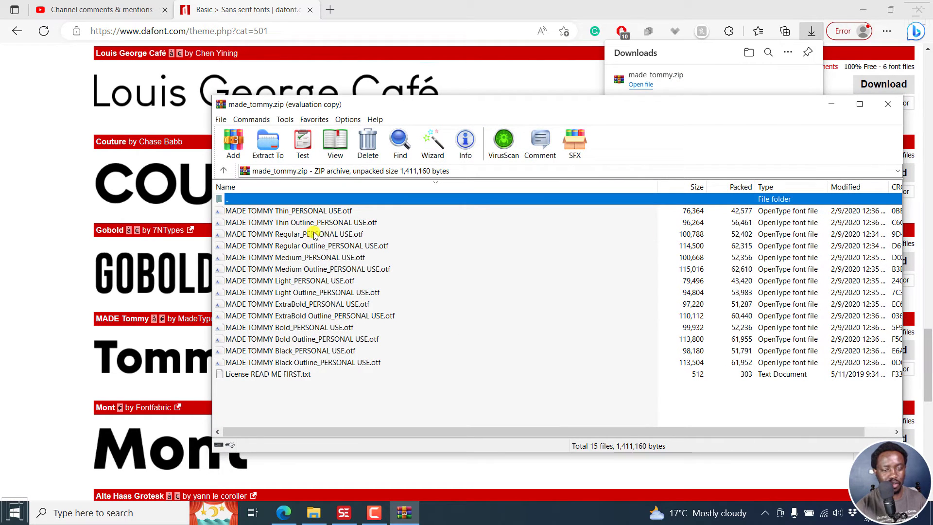
{"action": "left_click", "coordinate": [294, 233]}
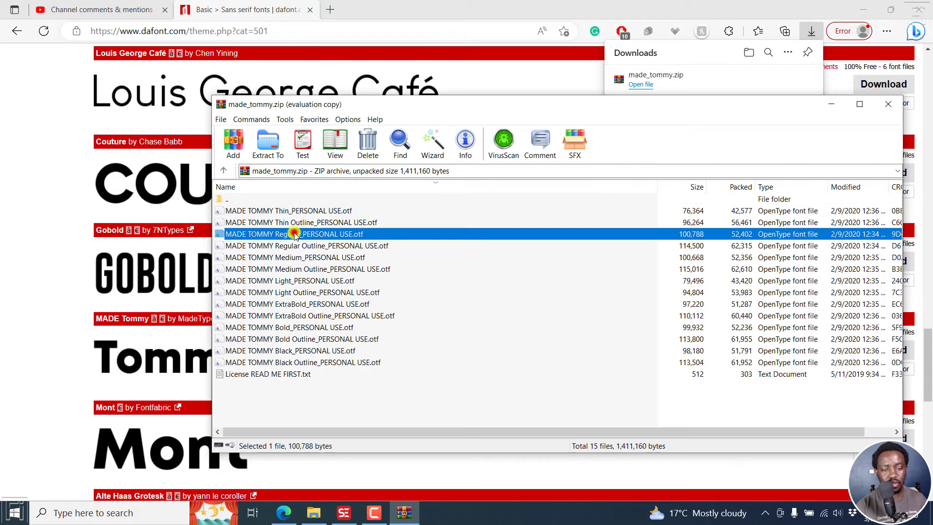
{"action": "double_click", "coordinate": [294, 234]}
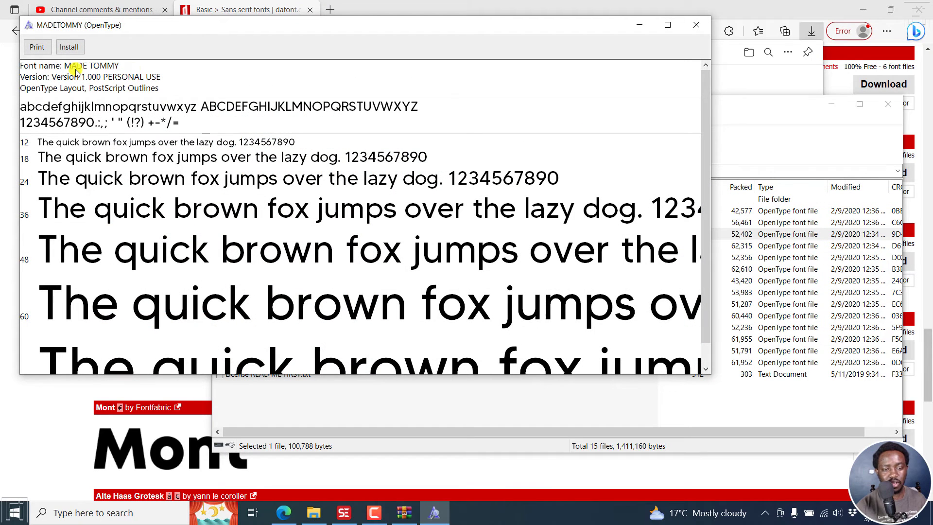
{"action": "left_click", "coordinate": [69, 46]}
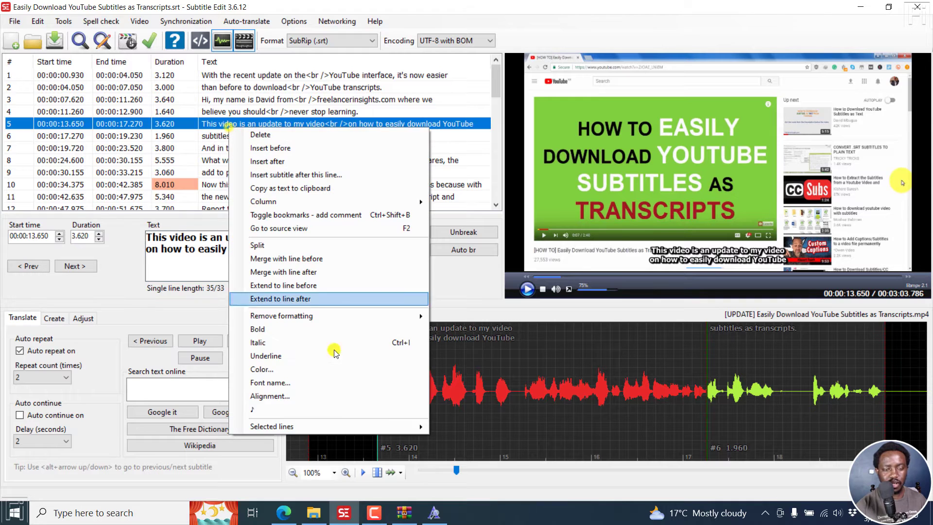
{"action": "left_click", "coordinate": [270, 382]}
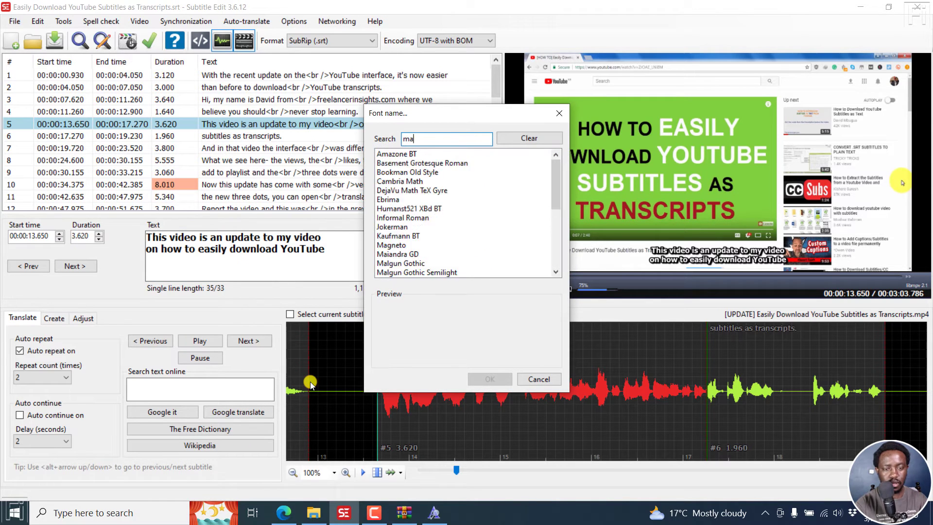
{"action": "left_click", "coordinate": [529, 139]}
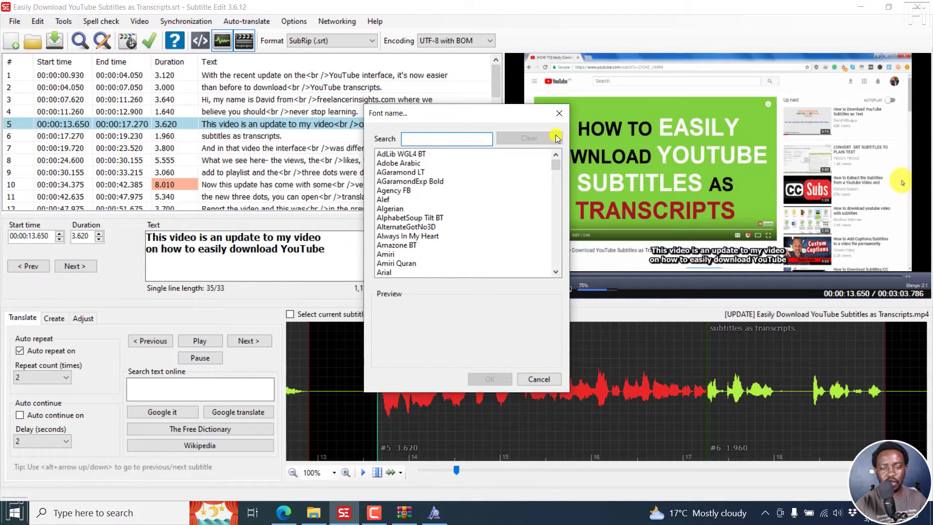
{"action": "left_click", "coordinate": [539, 379]}
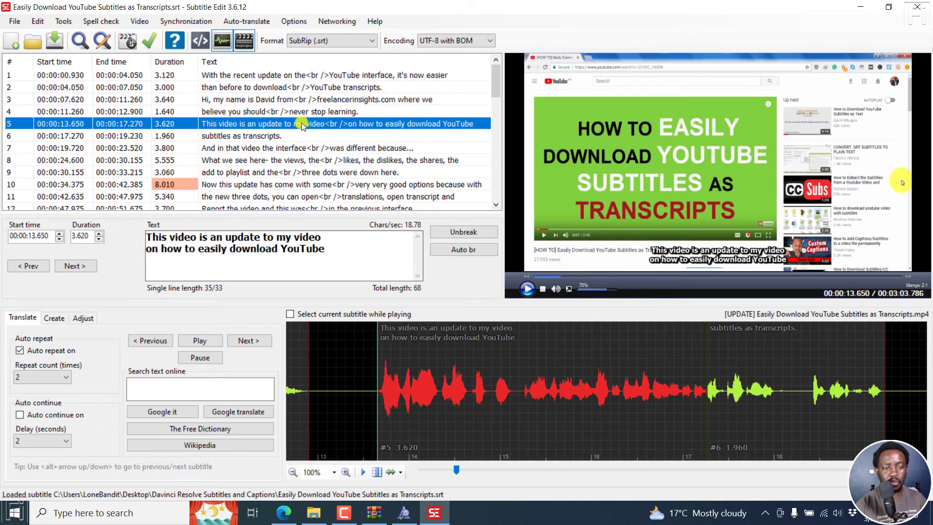
Give subtitle 5 a MADE TOMMY font tag by searching 'made' in Font name.
{"action": "right_click", "coordinate": [302, 124]}
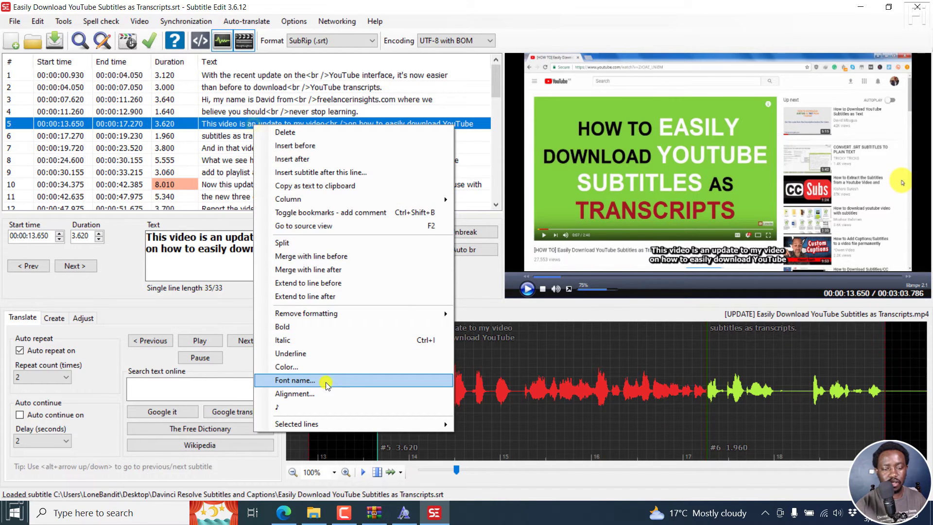
{"action": "left_click", "coordinate": [294, 380]}
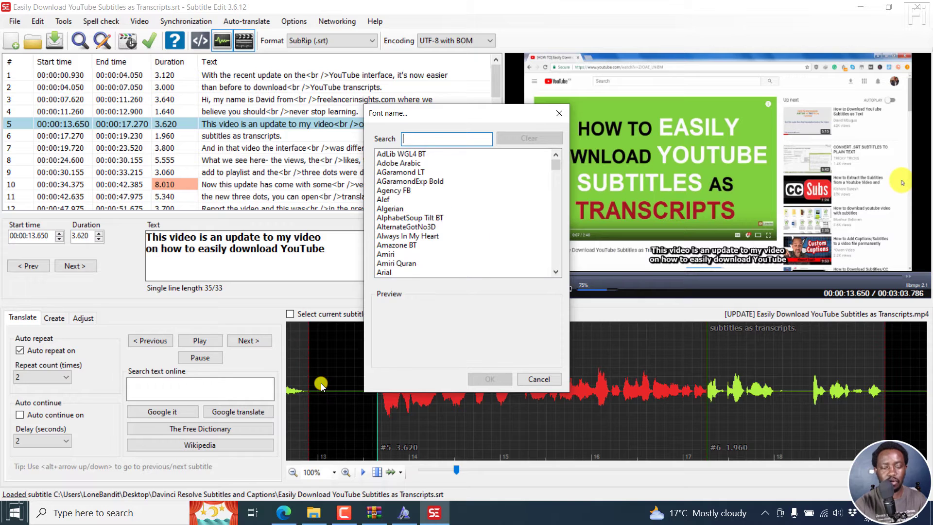
{"action": "type", "text": "made"}
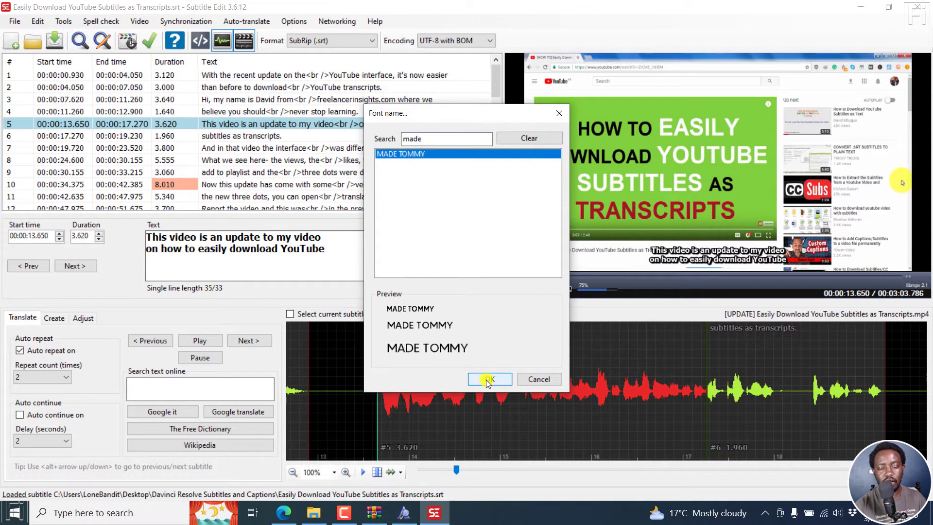
{"action": "left_click", "coordinate": [490, 379]}
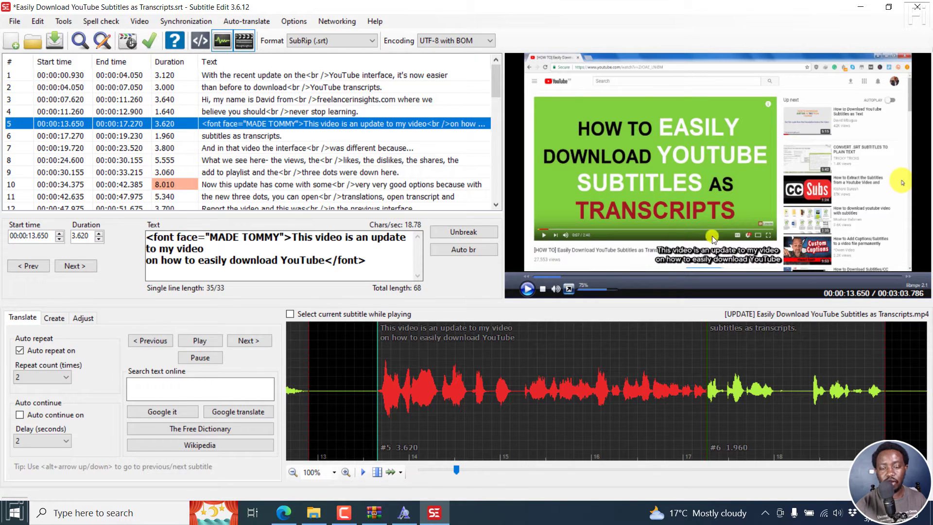
{"action": "mouse_move", "coordinate": [494, 391]}
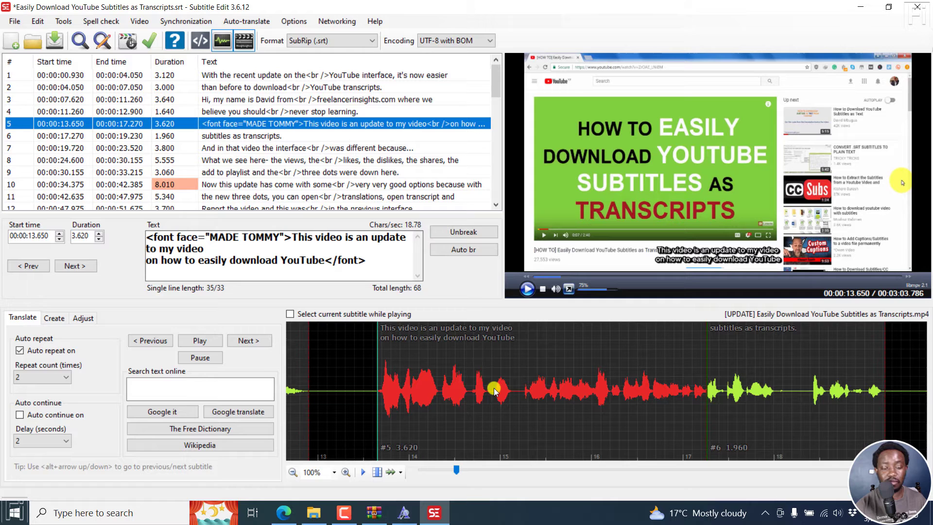
{"action": "left_click", "coordinate": [403, 513]}
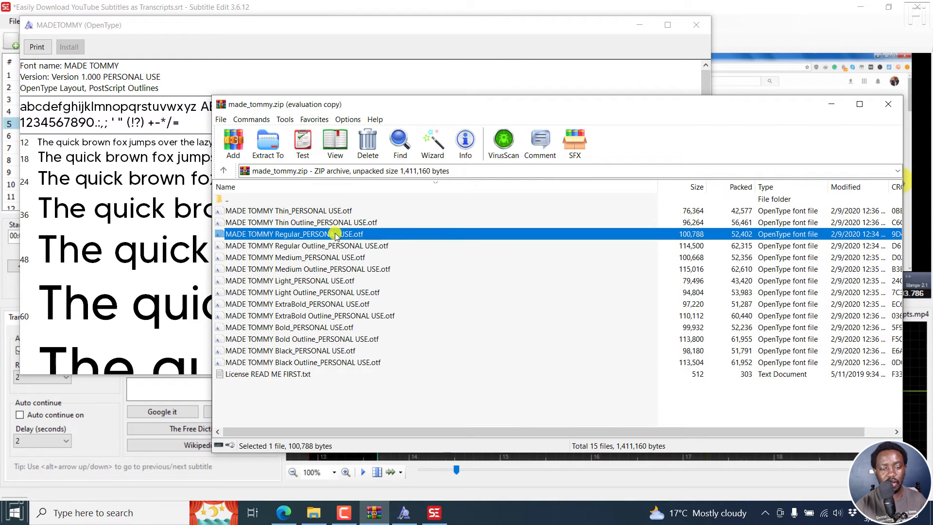
{"action": "mouse_move", "coordinate": [395, 230]}
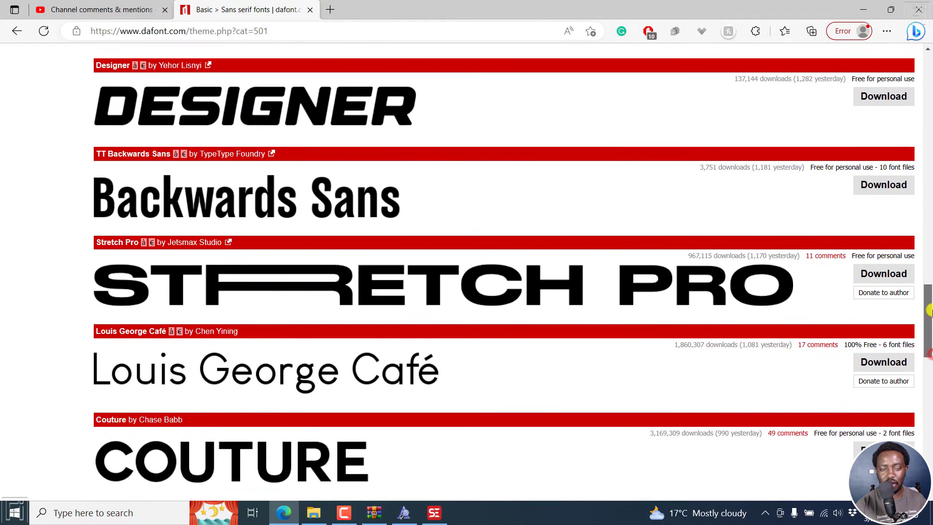
{"action": "scroll", "scroll_direction": "down", "scroll_amount": 3}
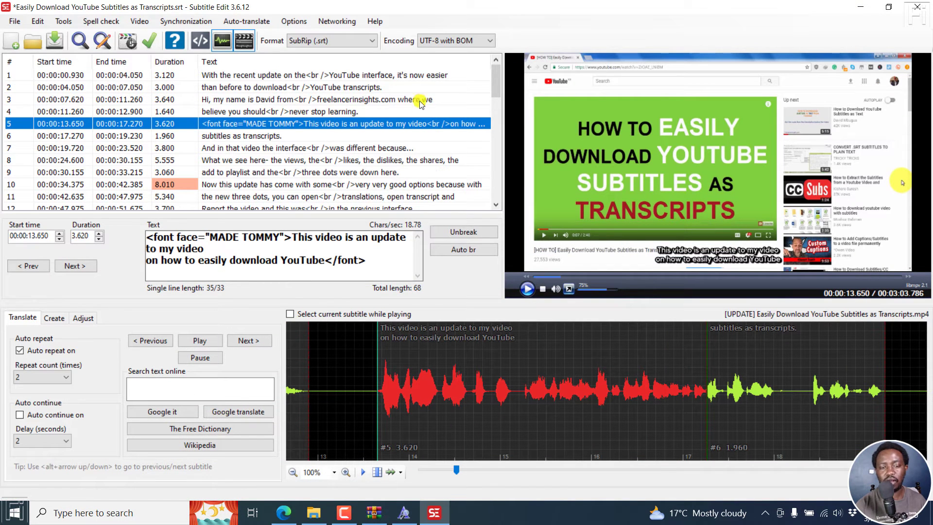
{"action": "mouse_move", "coordinate": [429, 111]}
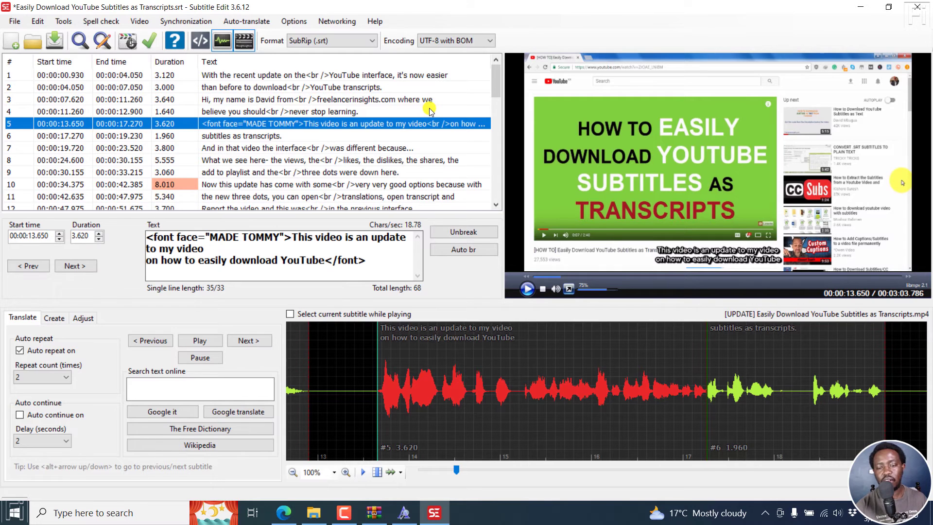
{"action": "mouse_move", "coordinate": [325, 127]}
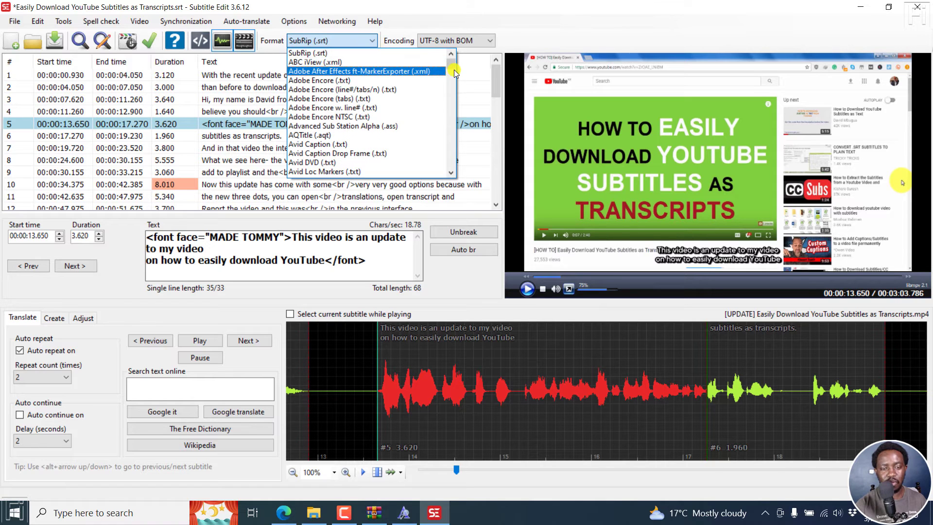
{"action": "mouse_move", "coordinate": [337, 126]}
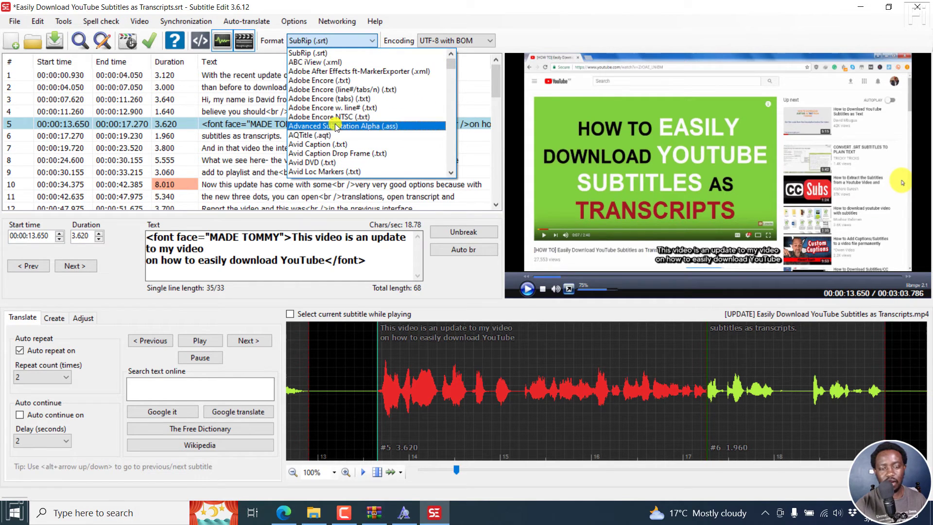
Switch the format to Advanced Sub Station Alpha (.ass) and select the subtitle lines.
{"action": "left_click", "coordinate": [350, 126]}
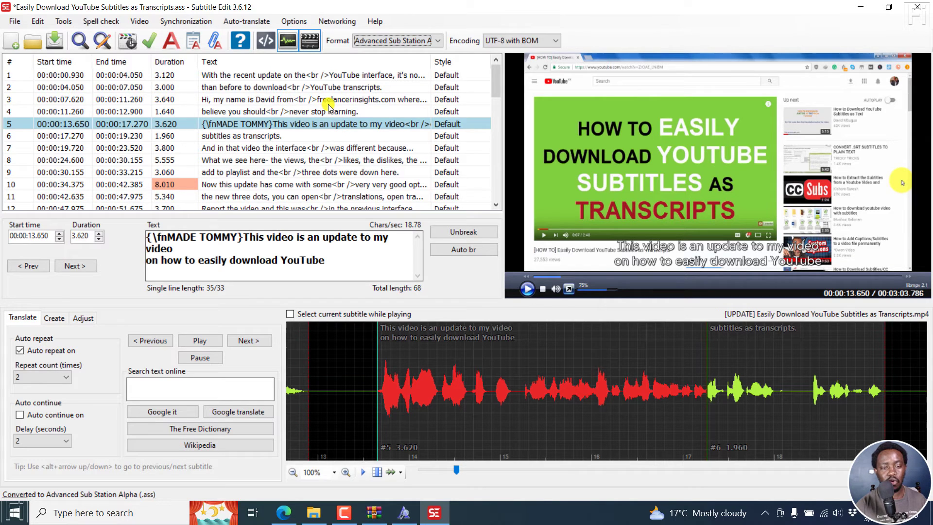
{"action": "left_click", "coordinate": [272, 75]}
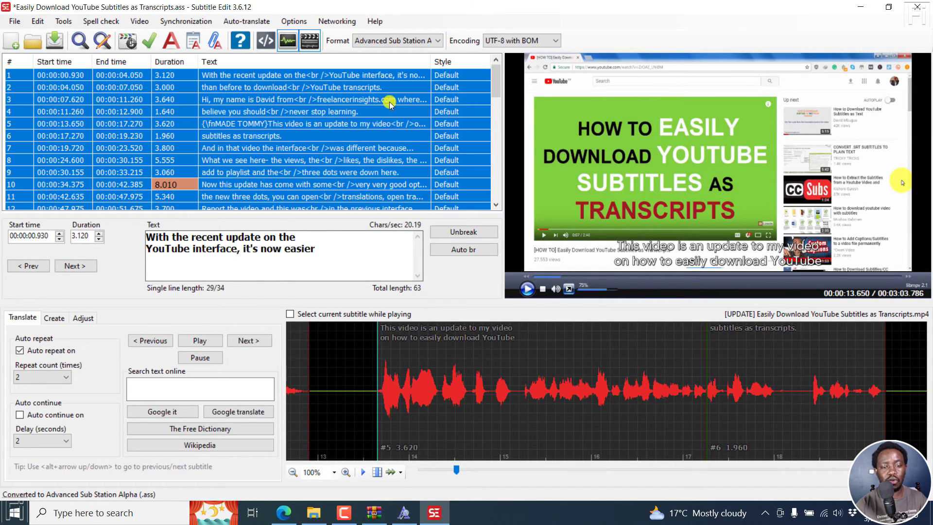
Remove the font name override from line 5 via Remove formatting.
{"action": "right_click", "coordinate": [274, 124]}
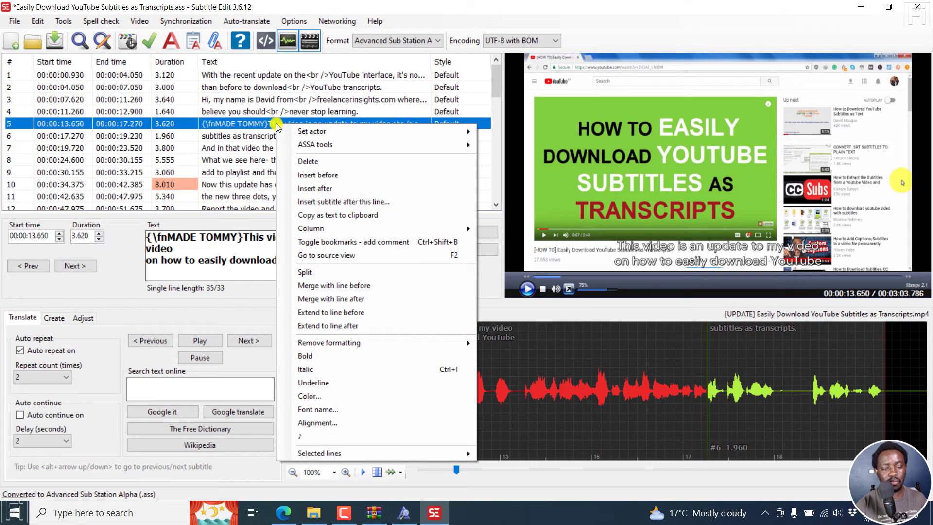
{"action": "mouse_move", "coordinate": [338, 343]}
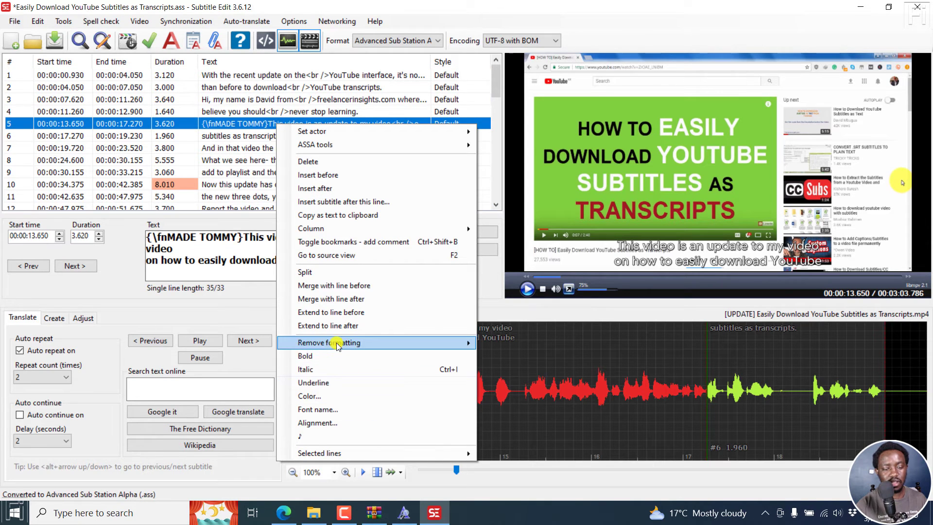
{"action": "mouse_move", "coordinate": [349, 345]}
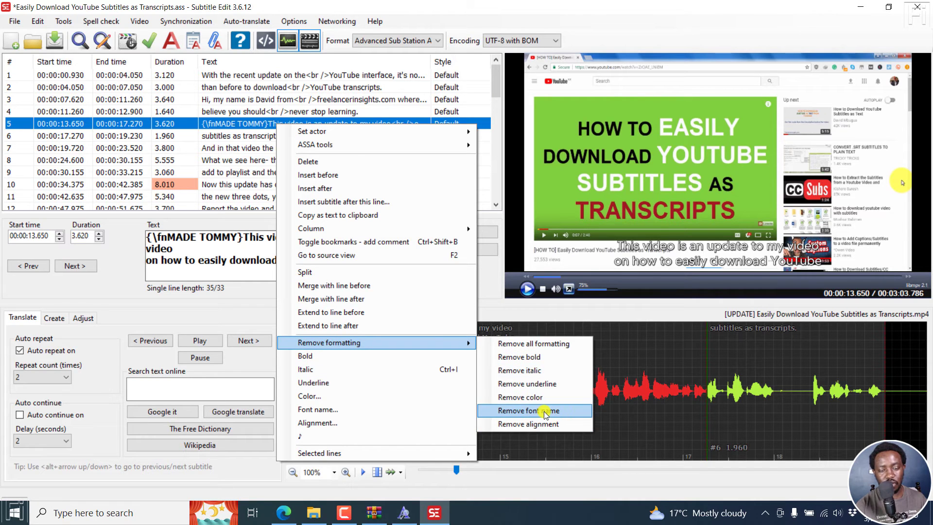
{"action": "left_click", "coordinate": [534, 410]}
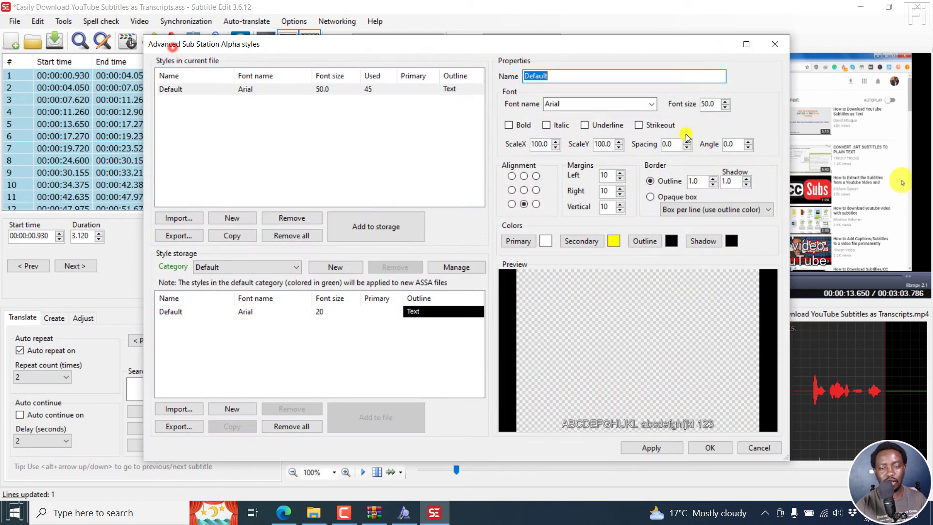
Change the Default style's font from Arial to Roboto, searching 'ro', and confirm.
{"action": "left_click", "coordinate": [652, 104]}
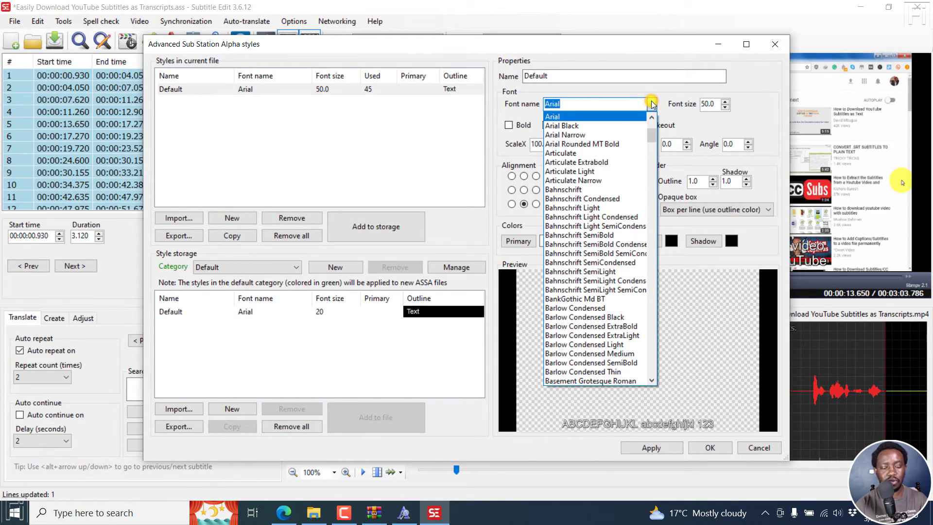
{"action": "type", "text": "ro"}
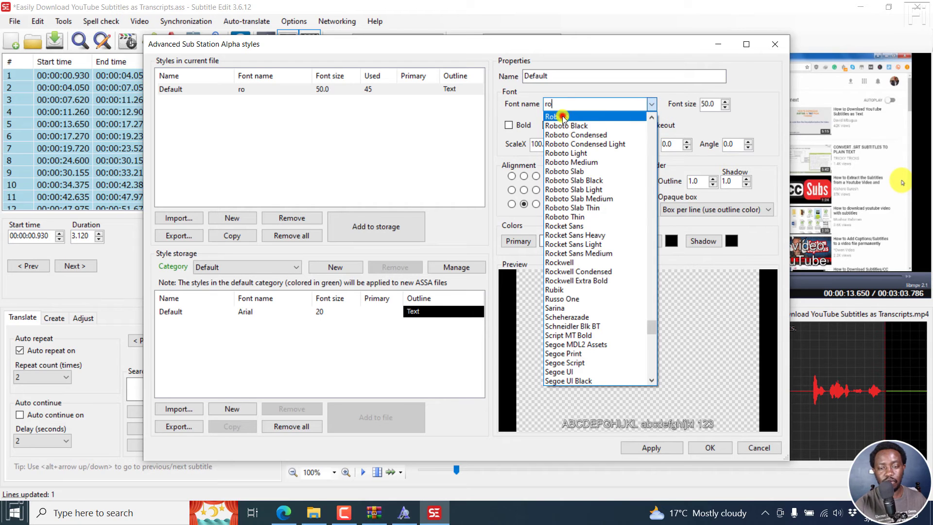
{"action": "left_click", "coordinate": [554, 116]}
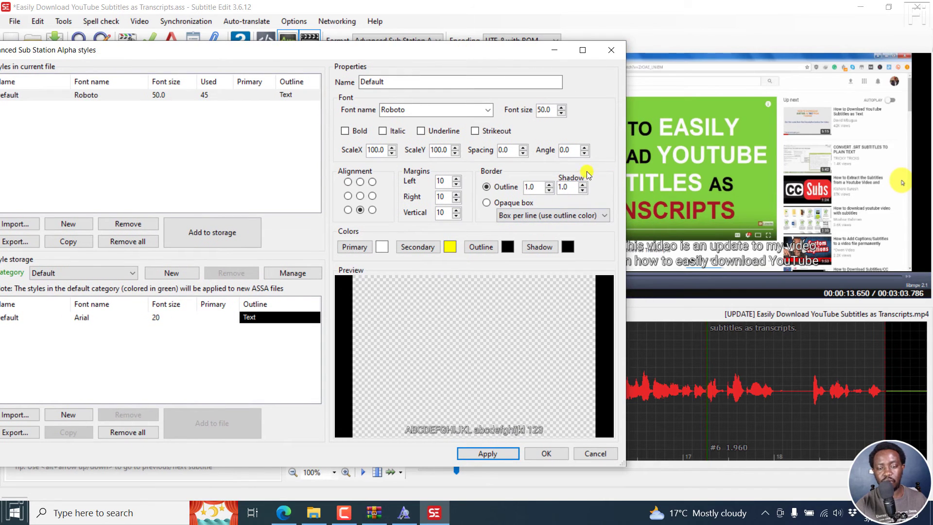
{"action": "mouse_move", "coordinate": [598, 226]}
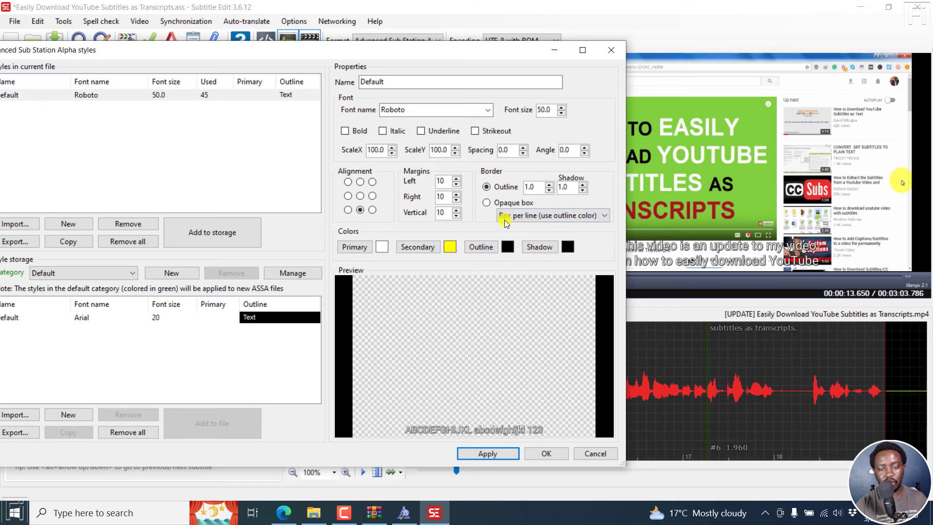
{"action": "left_click", "coordinate": [486, 202]}
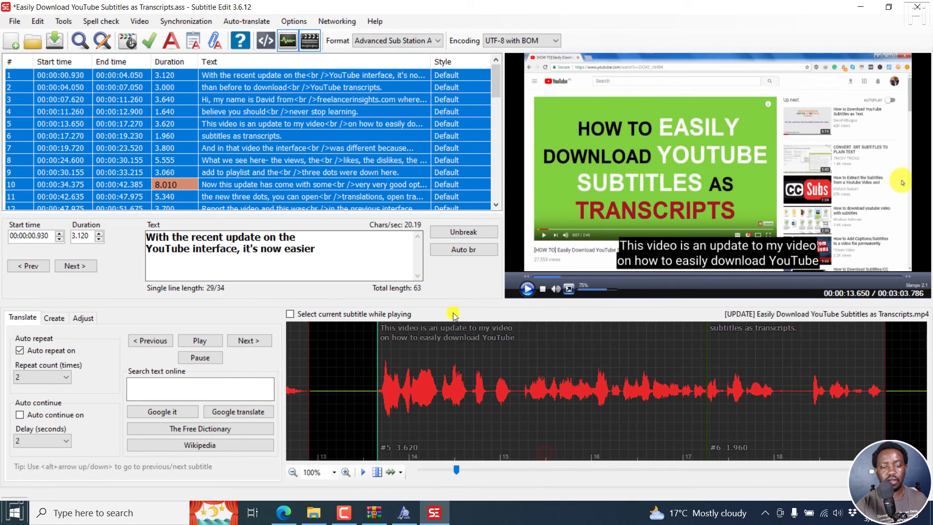
{"action": "mouse_move", "coordinate": [626, 233]}
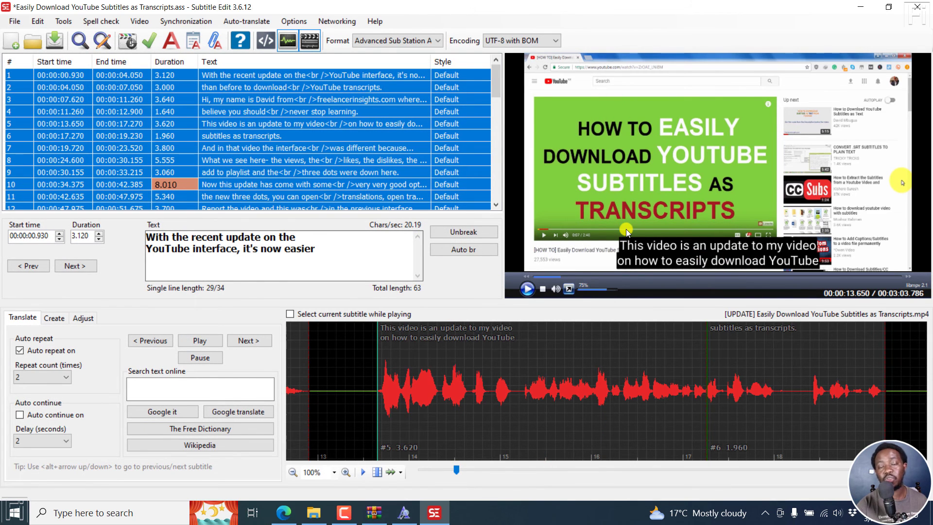